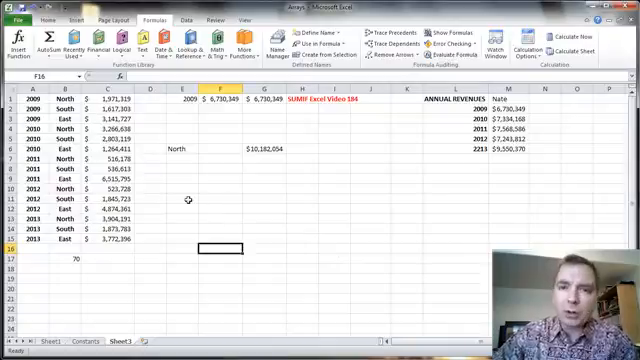
mouse_move(220, 135)
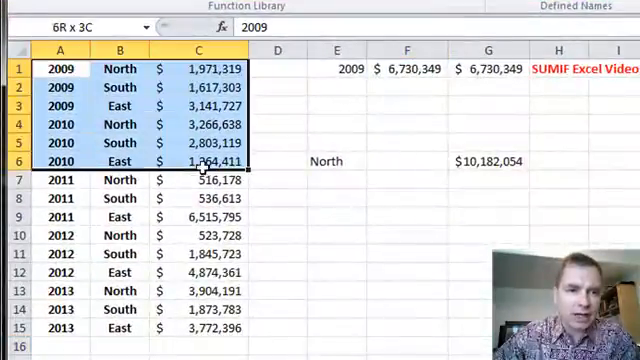
- Point out the year values in column A and select F1 for the year total
click(62, 69)
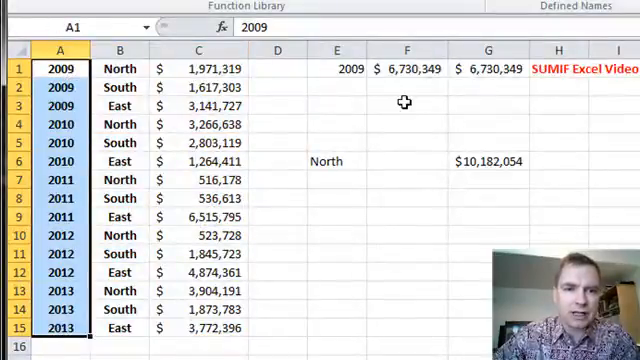
click(304, 22)
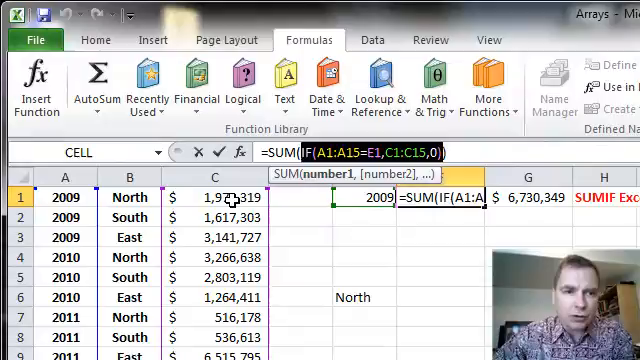
mouse_move(187, 277)
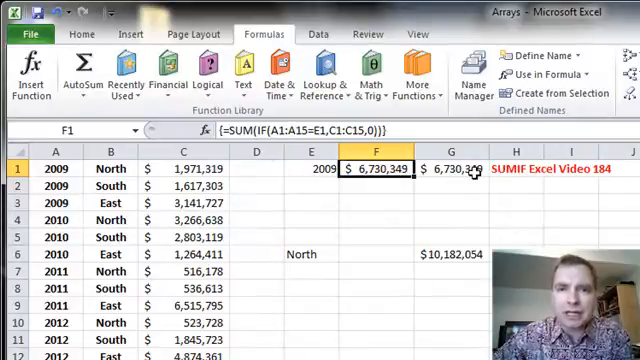
- Inspect G1's SUMIF year total, then select F6 for the region total
click(457, 170)
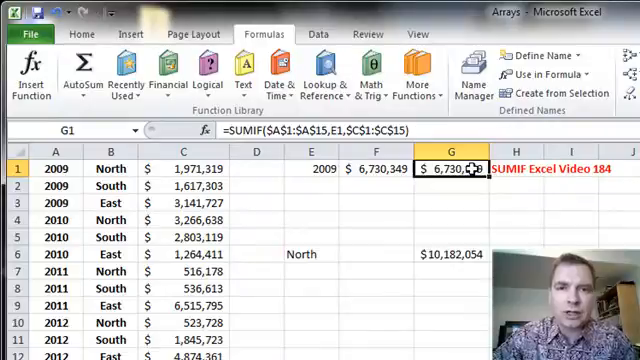
click(375, 168)
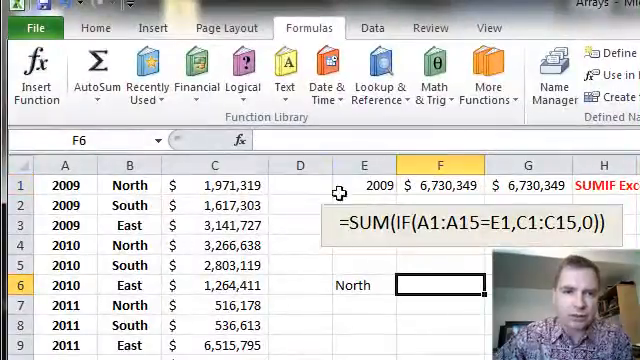
- Enter =SUM(IF(B1:B15=E6,C1:C15,0)) in F6 with absolute ranges as an array formula
text(=sum()
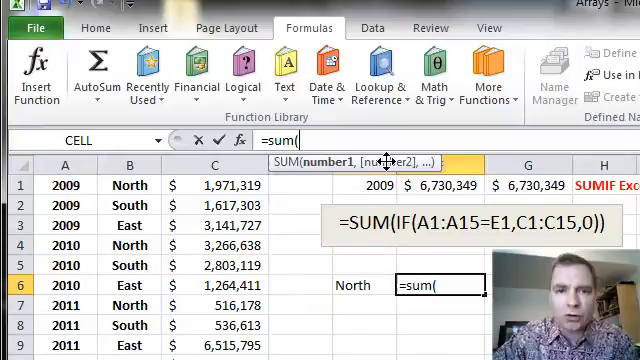
text(if(B1:B15)
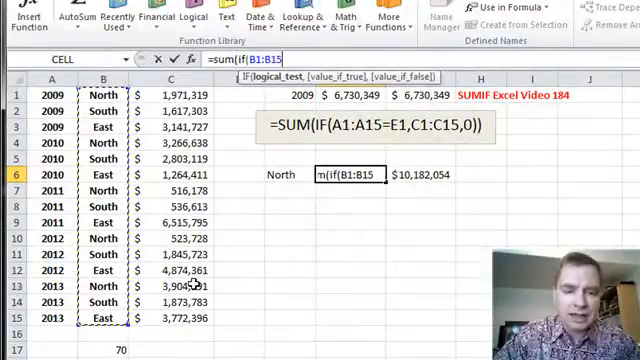
key(f4)
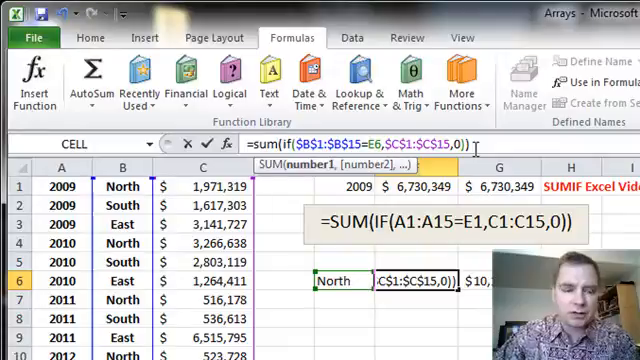
key(ctrl+shift+enter)
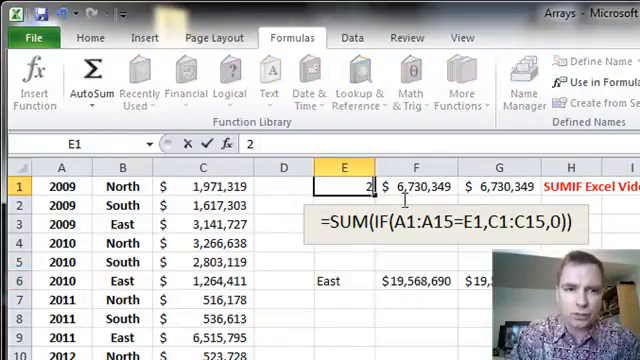
- Type 2011 as the year in E1
text(2011)
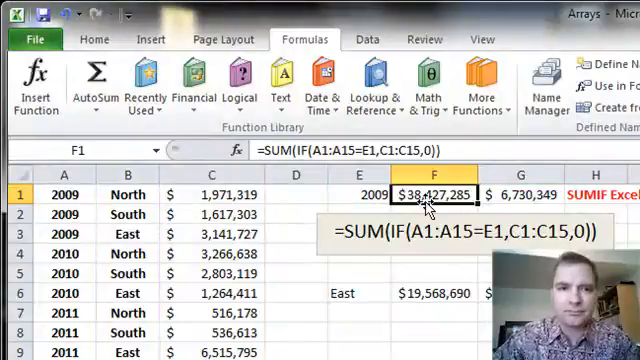
- Set E1 to 2010 and re-enter F1 as an array formula, giving $7,334,168
click(368, 194)
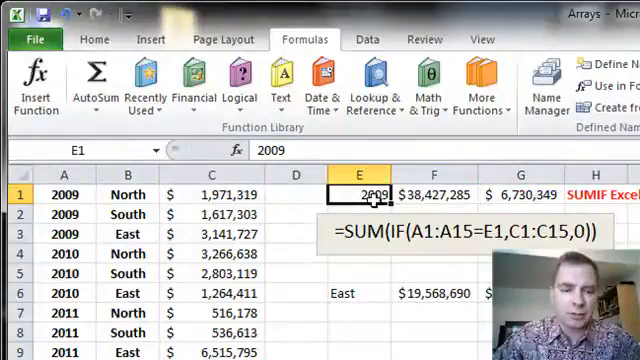
text(2010)
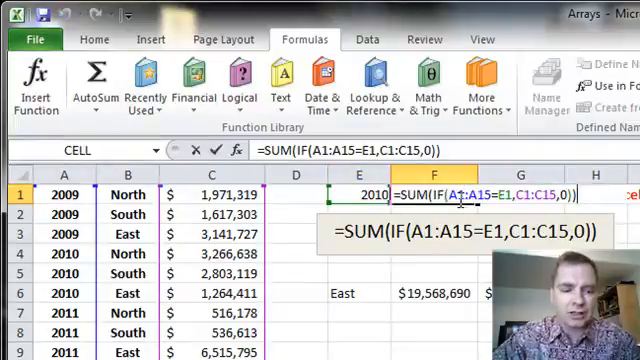
key(ctrl+shift+enter)
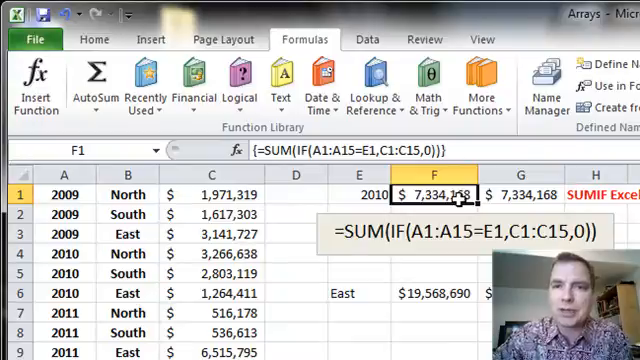